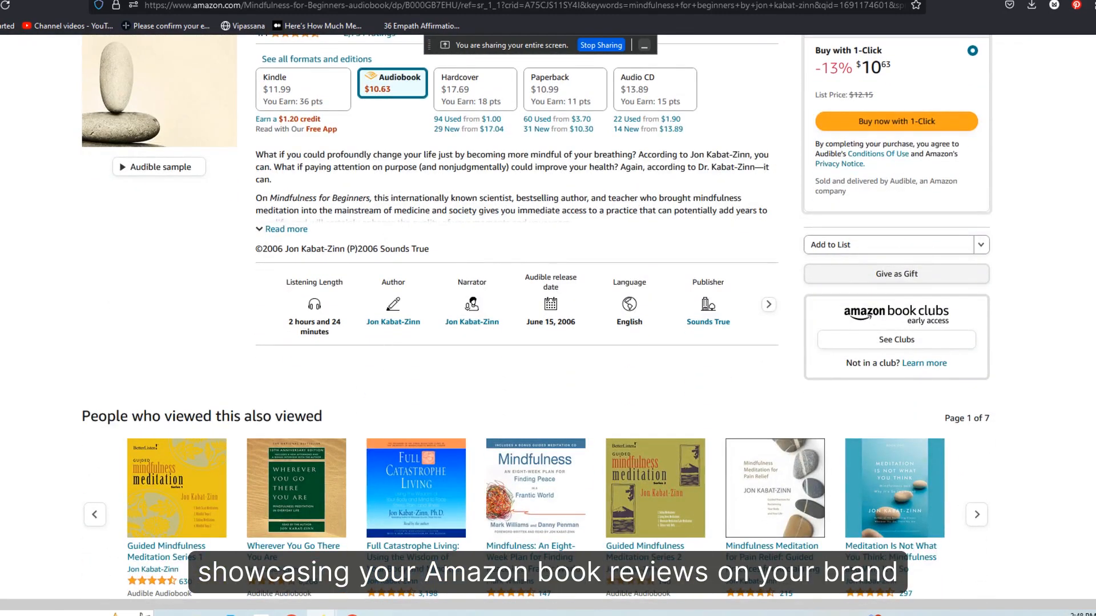
# Scroll the Mindfulness for Beginners page to its Customer reviews section
pyautogui.scroll(3)
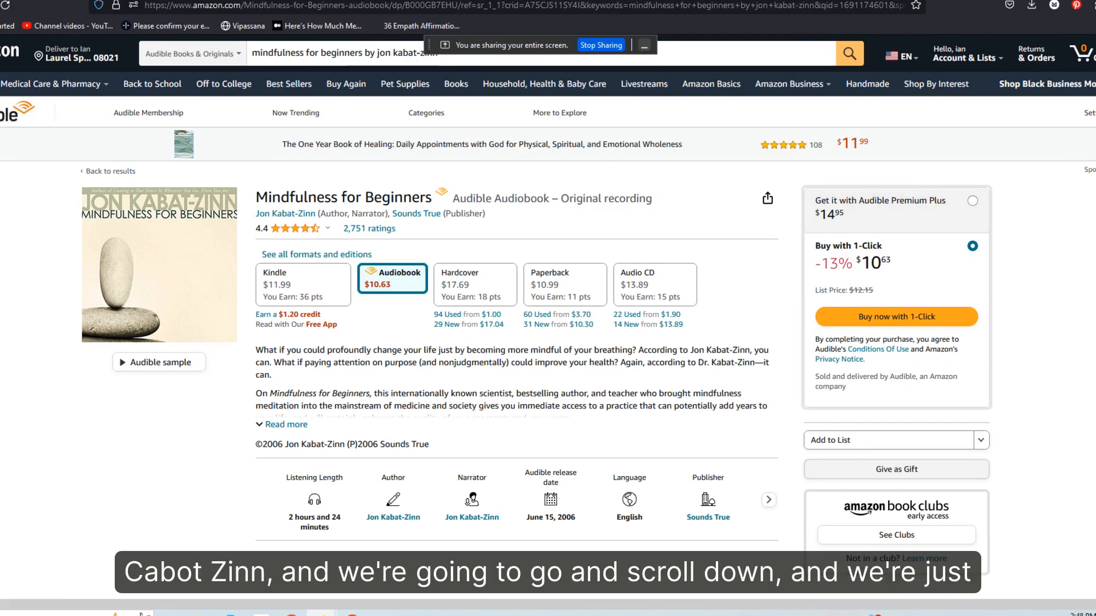
pyautogui.scroll(-3)
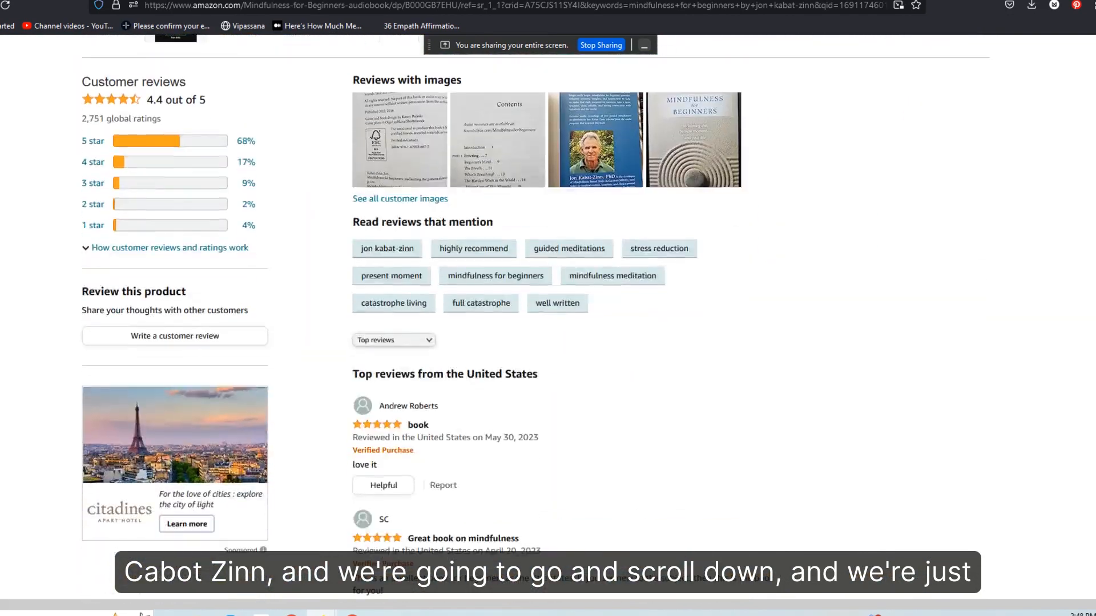
pyautogui.scroll(-3)
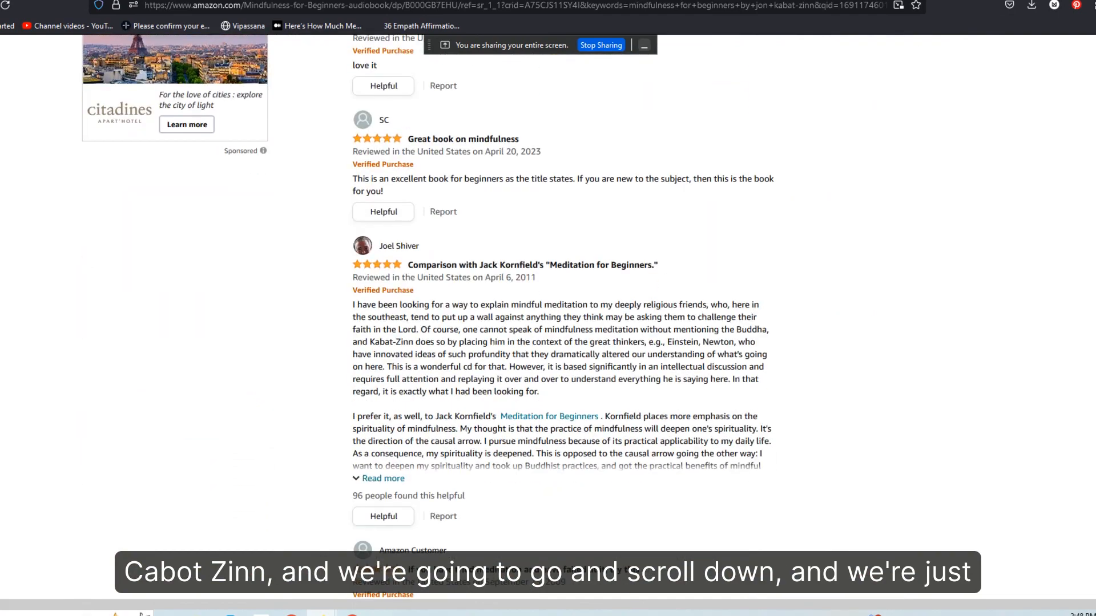
pyautogui.scroll(3)
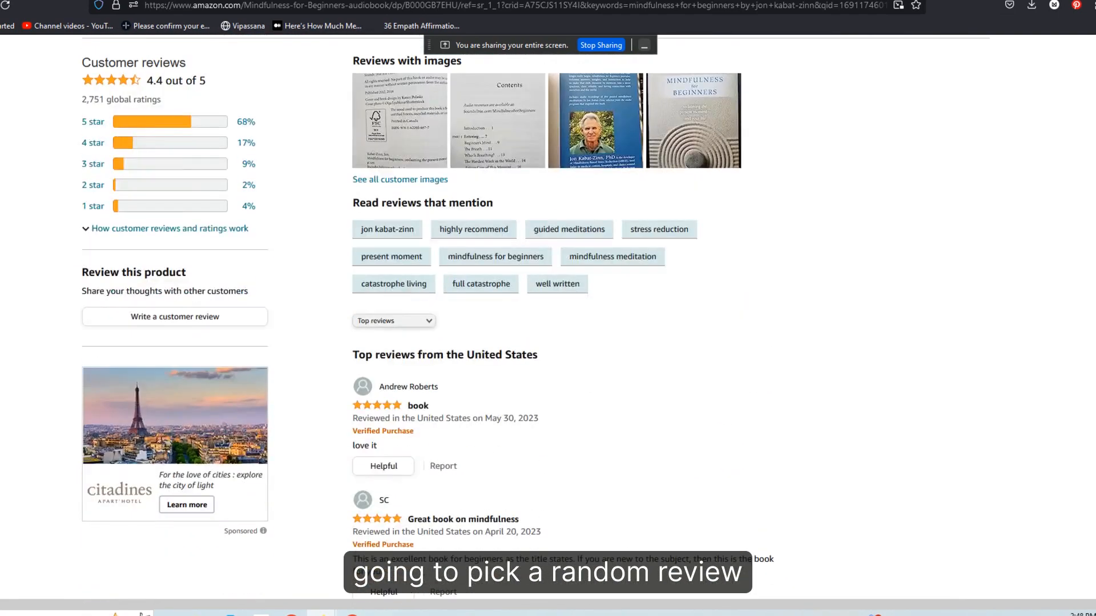
# Sort reviews by Most recent, open 'Ten great ideas from the book' and copy its URL
pyautogui.click(393, 321)
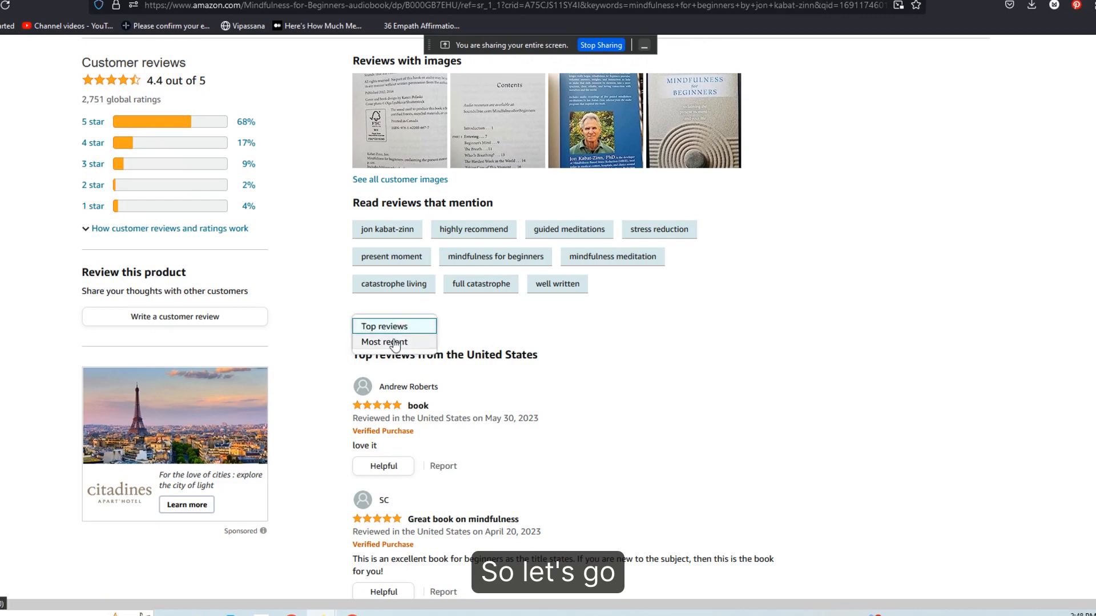
pyautogui.click(384, 342)
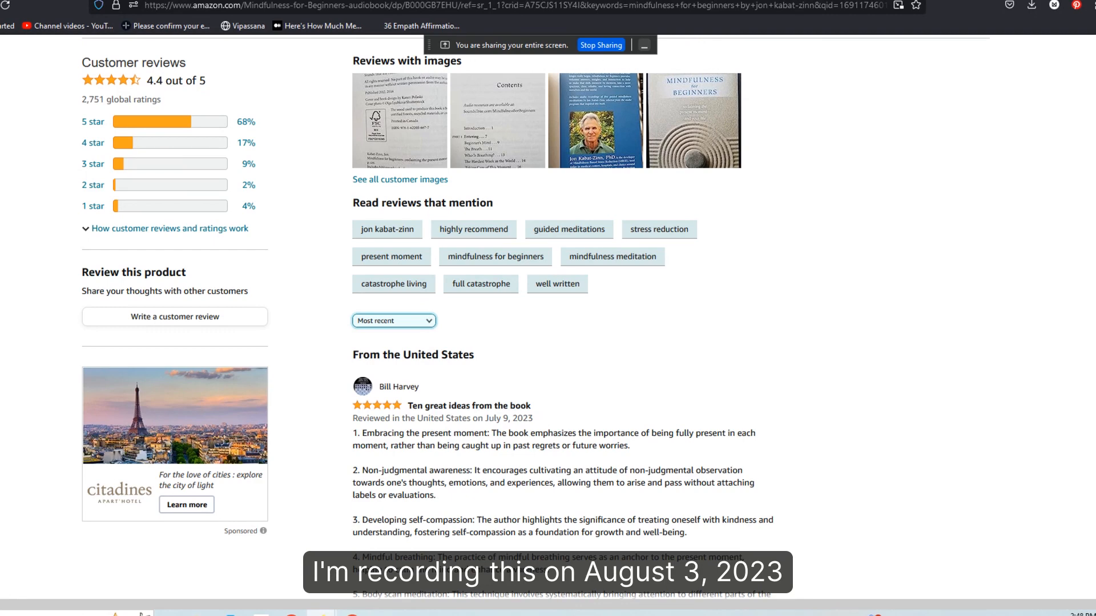
pyautogui.scroll(-3)
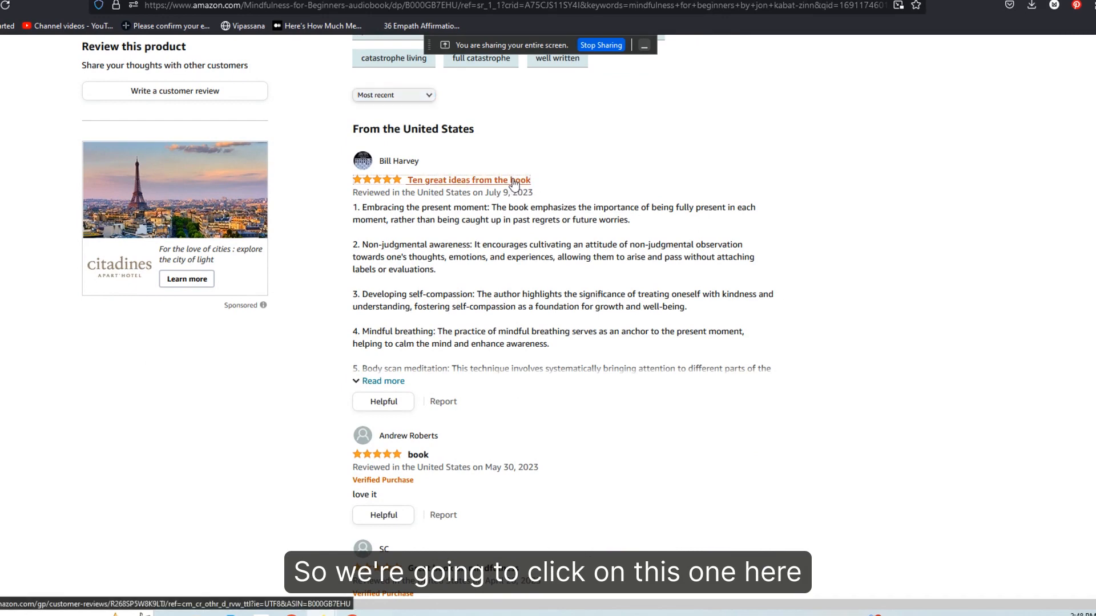
pyautogui.click(467, 180)
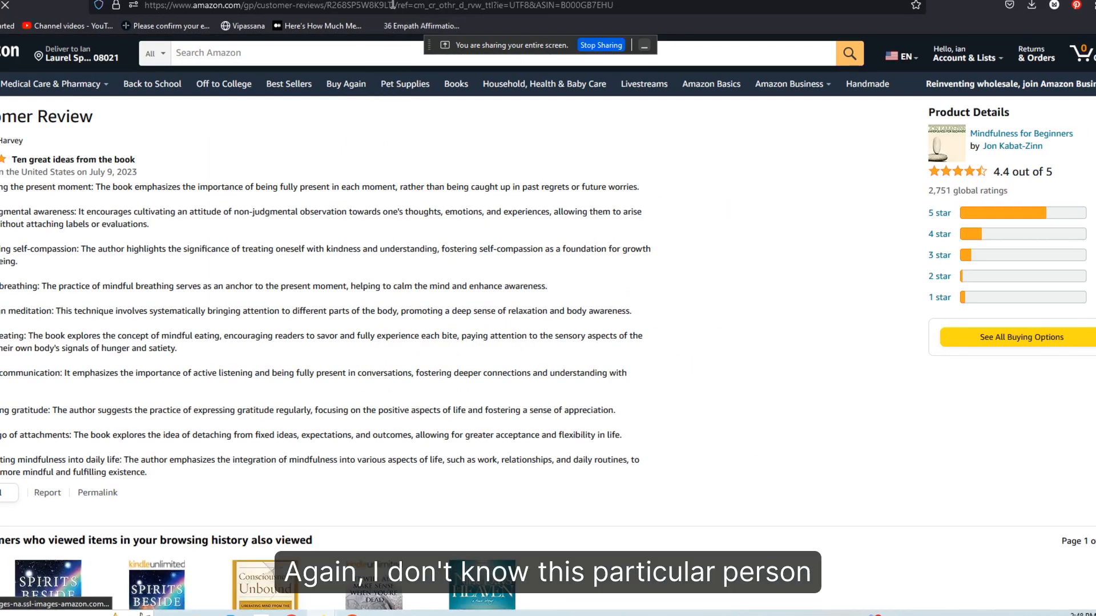
pyautogui.click(350, 6)
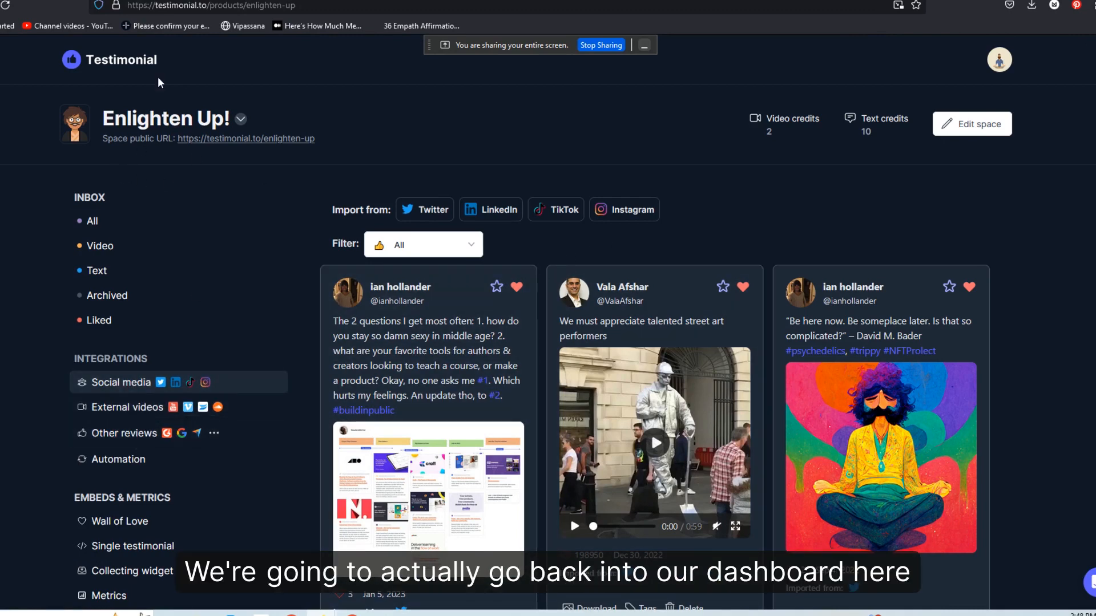
pyautogui.moveTo(251, 123)
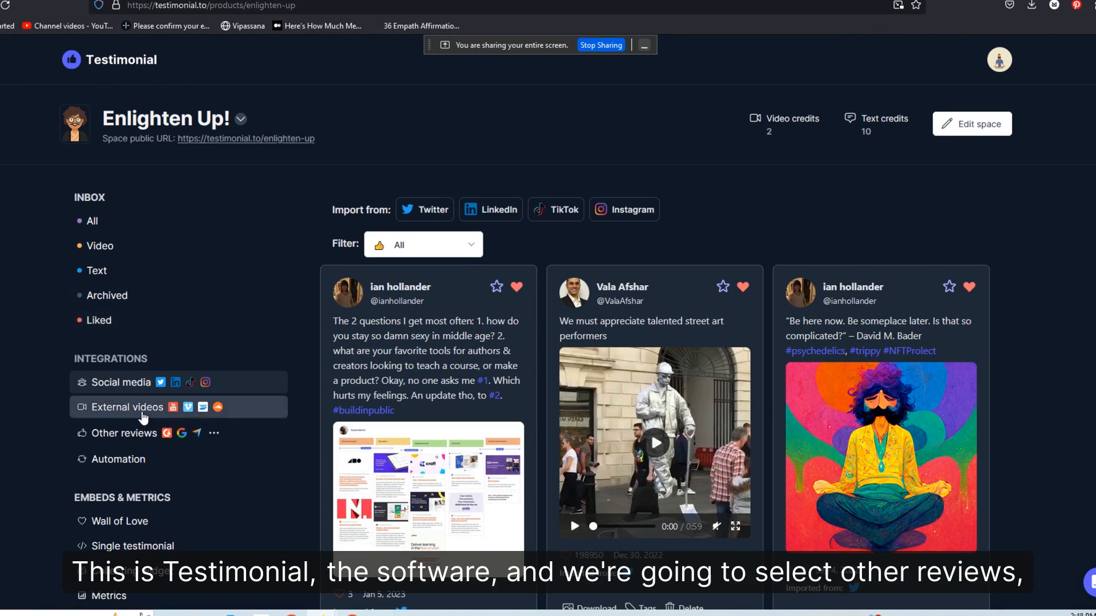
pyautogui.moveTo(133, 436)
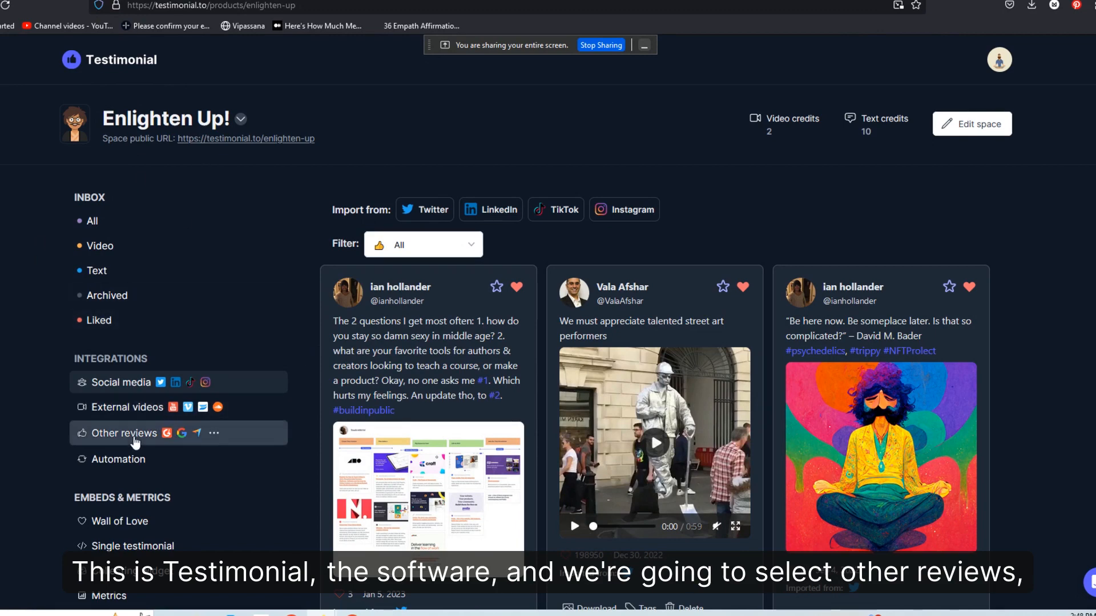
# Start an Amazon review import from Other reviews in the Enlighten Up! space
pyautogui.click(124, 433)
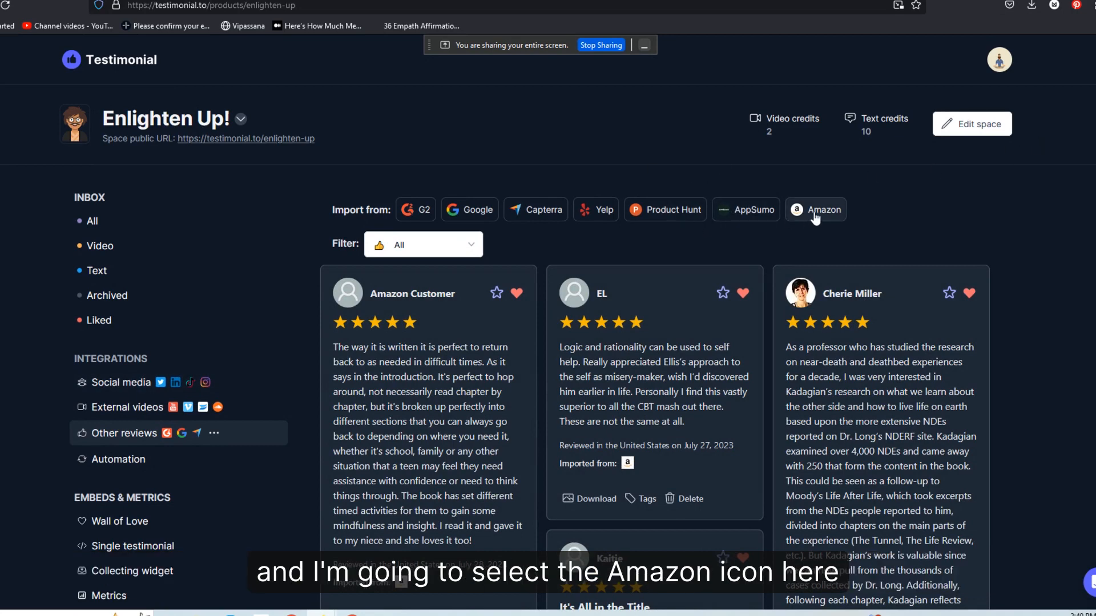
pyautogui.click(815, 209)
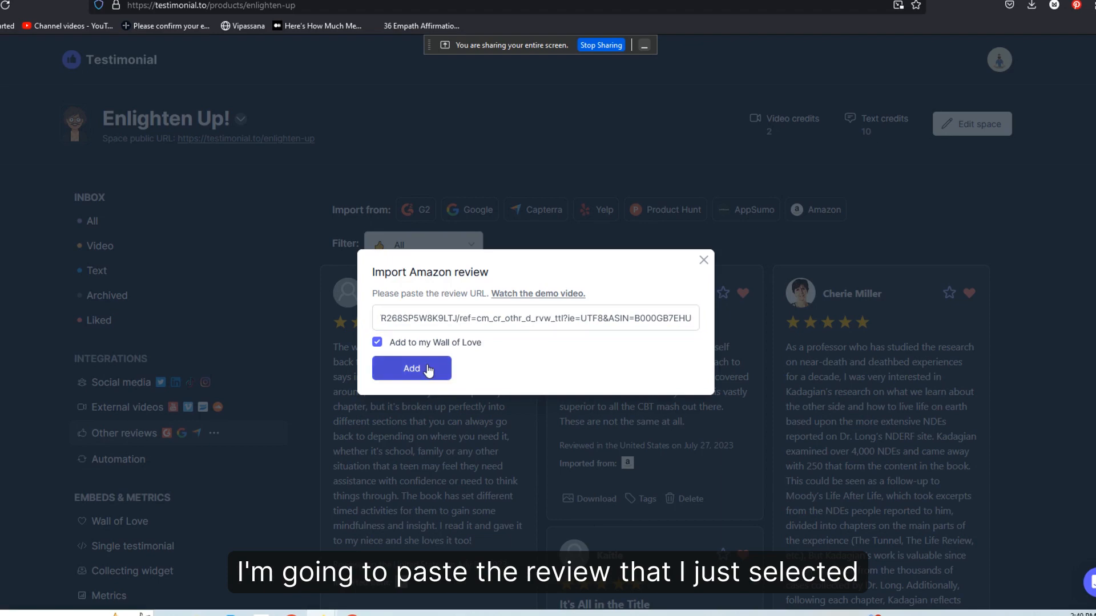
# Import the pasted Amazon review link with 'Add to my Wall of Love' ticked
pyautogui.click(411, 368)
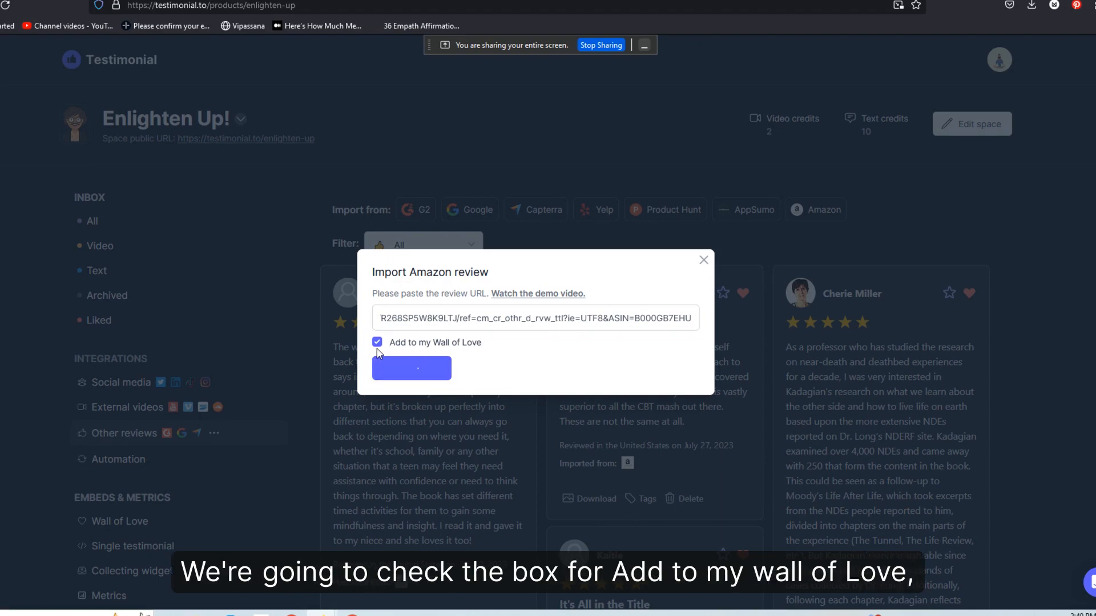
pyautogui.click(412, 369)
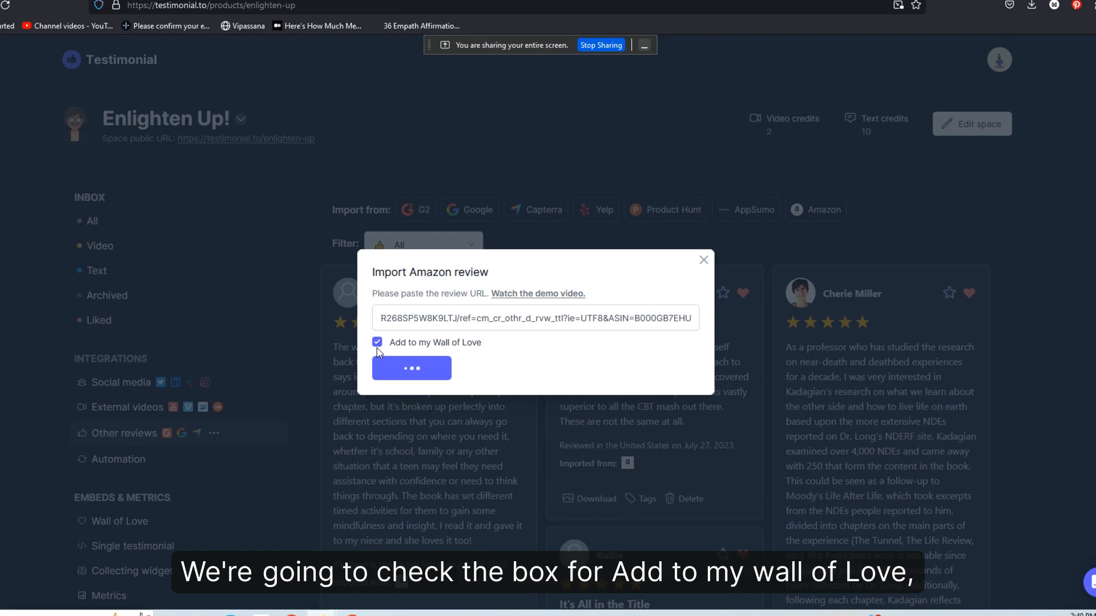
pyautogui.click(411, 368)
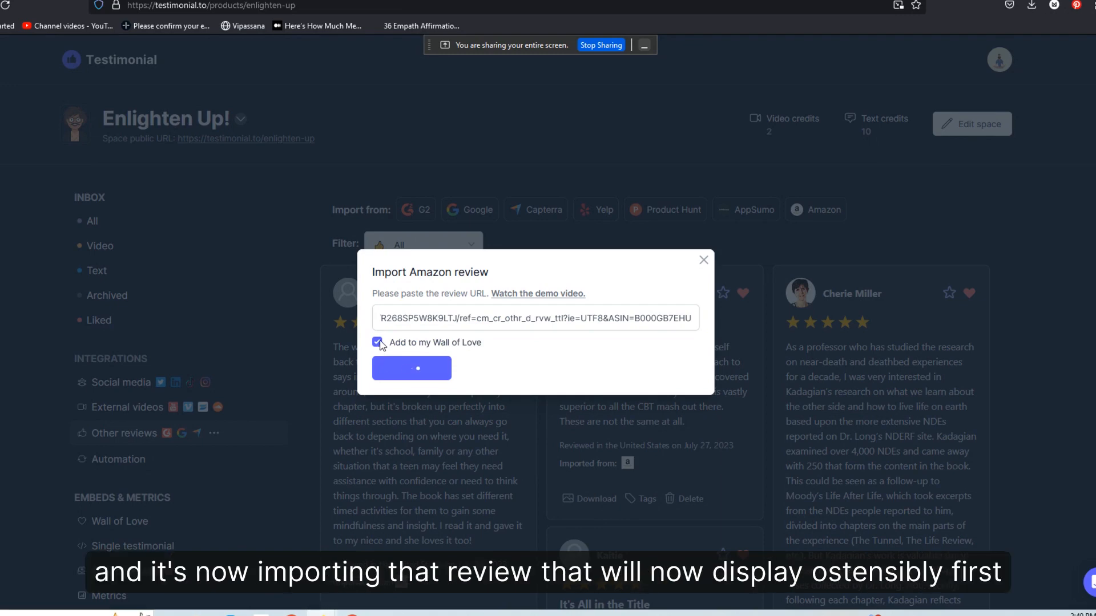
pyautogui.click(412, 368)
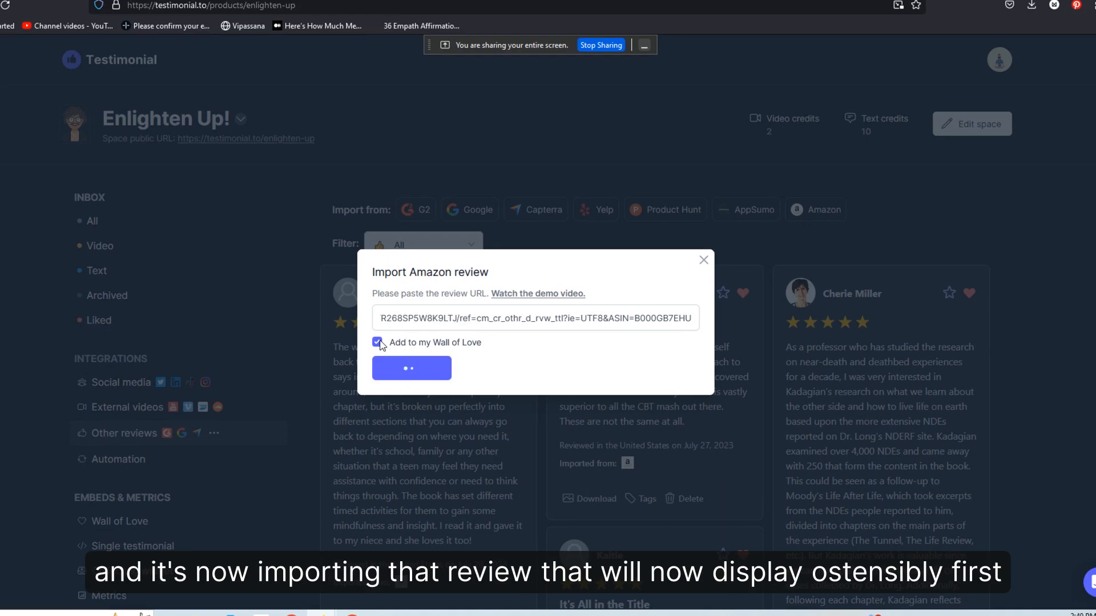
pyautogui.moveTo(552, 235)
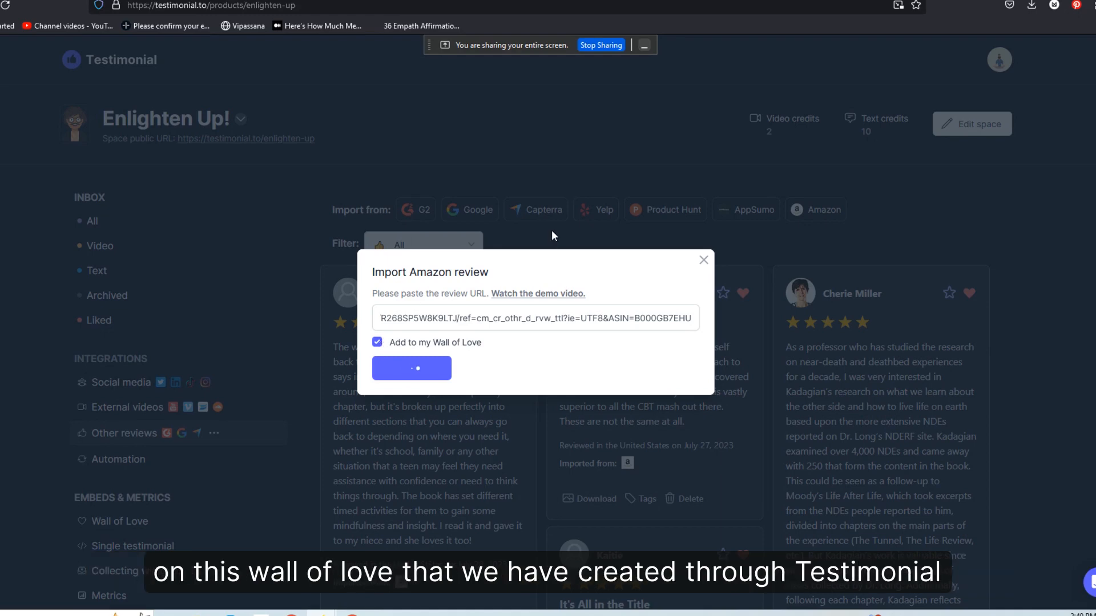
pyautogui.click(412, 368)
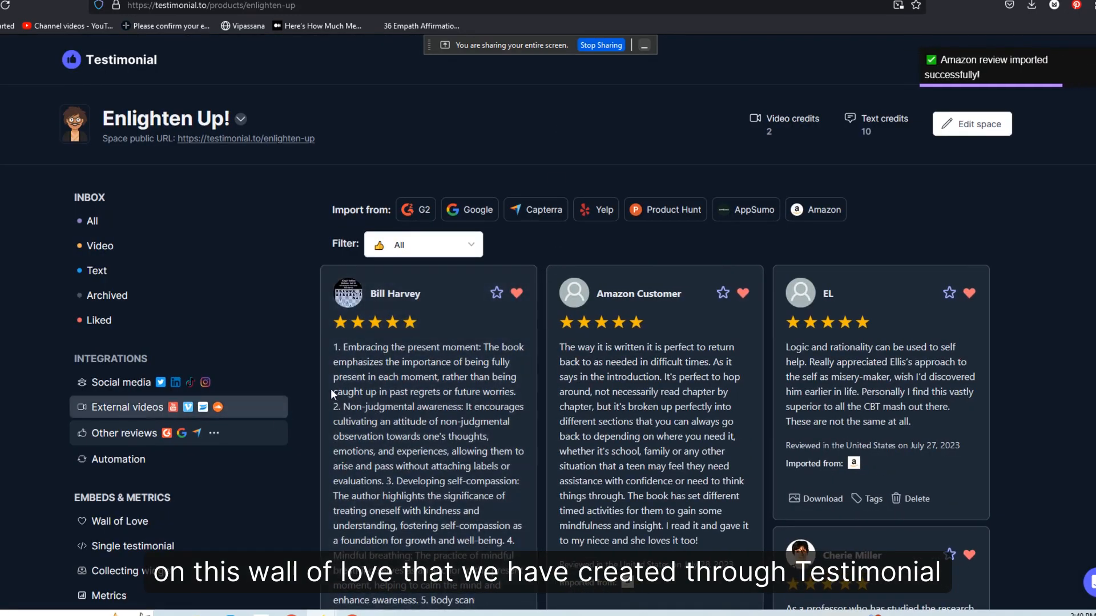
pyautogui.moveTo(335, 127)
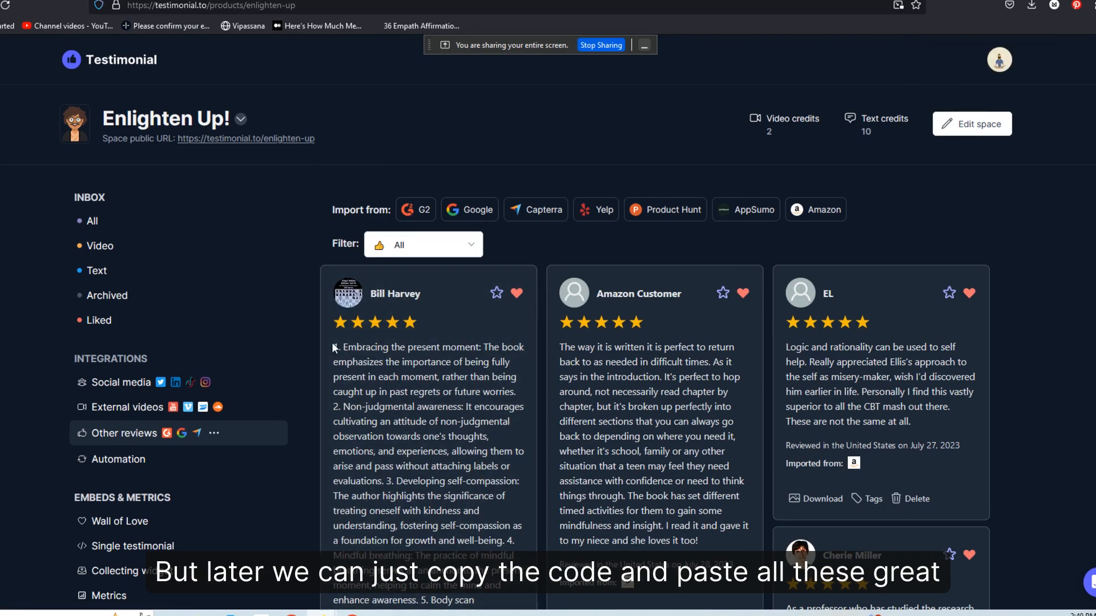
pyautogui.moveTo(291, 137)
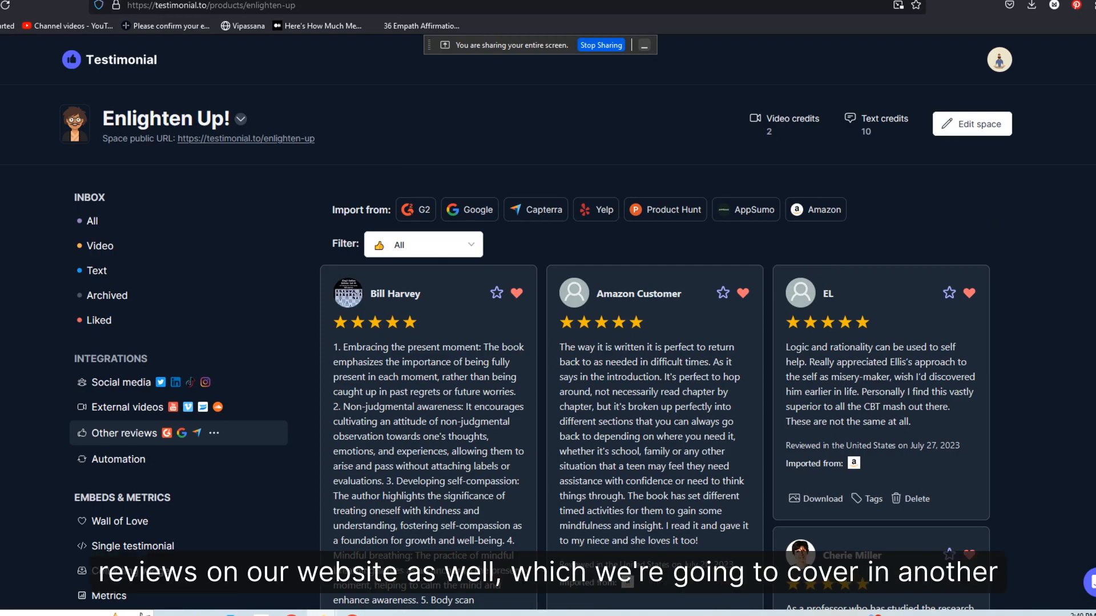
pyautogui.scroll(-3)
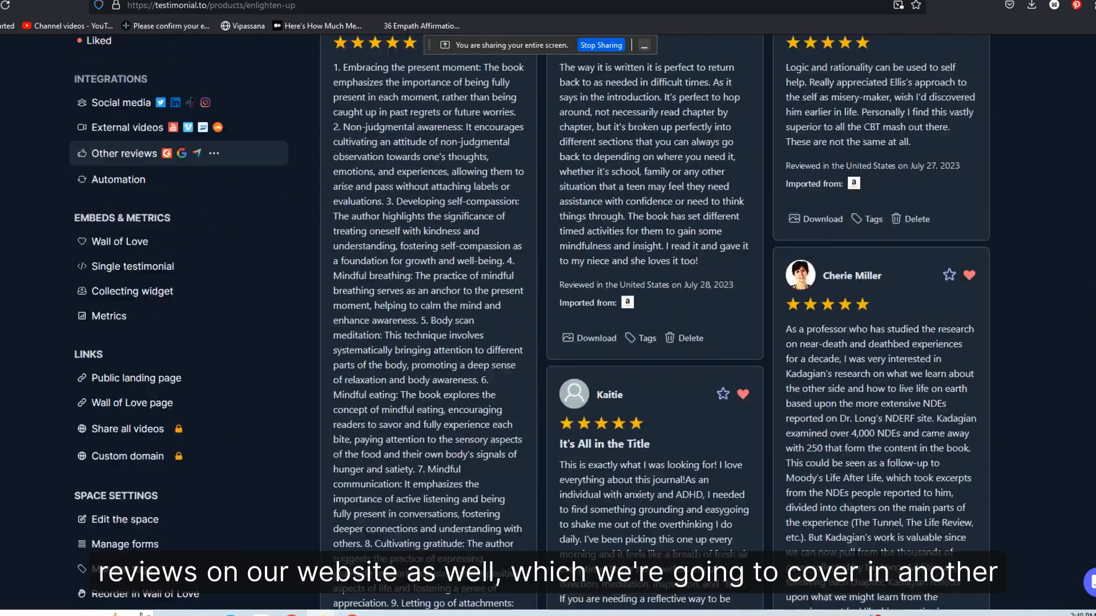
pyautogui.scroll(3)
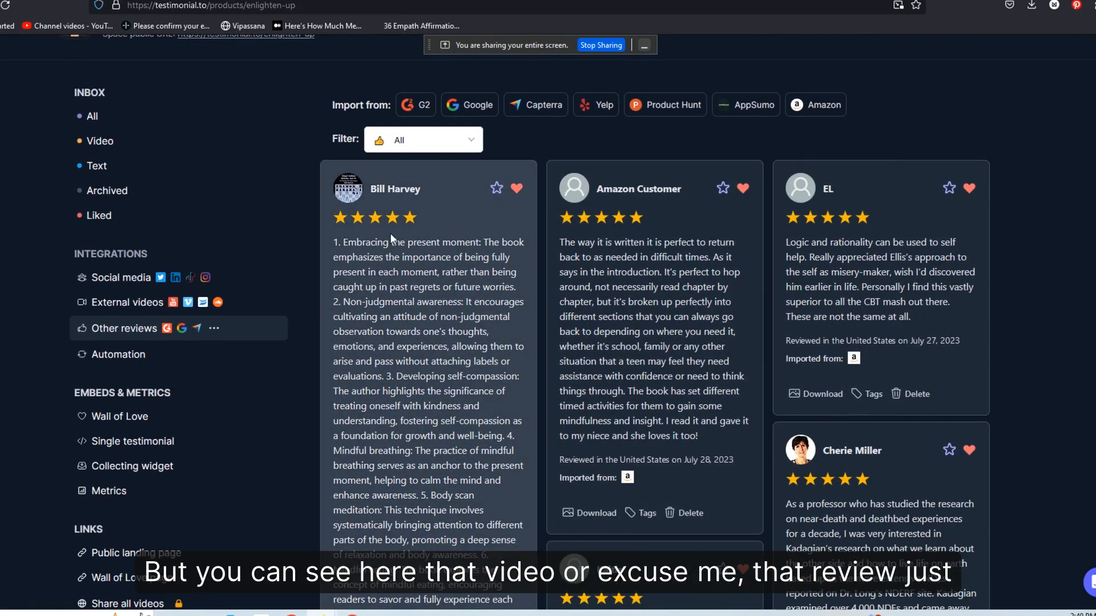
pyautogui.moveTo(374, 273)
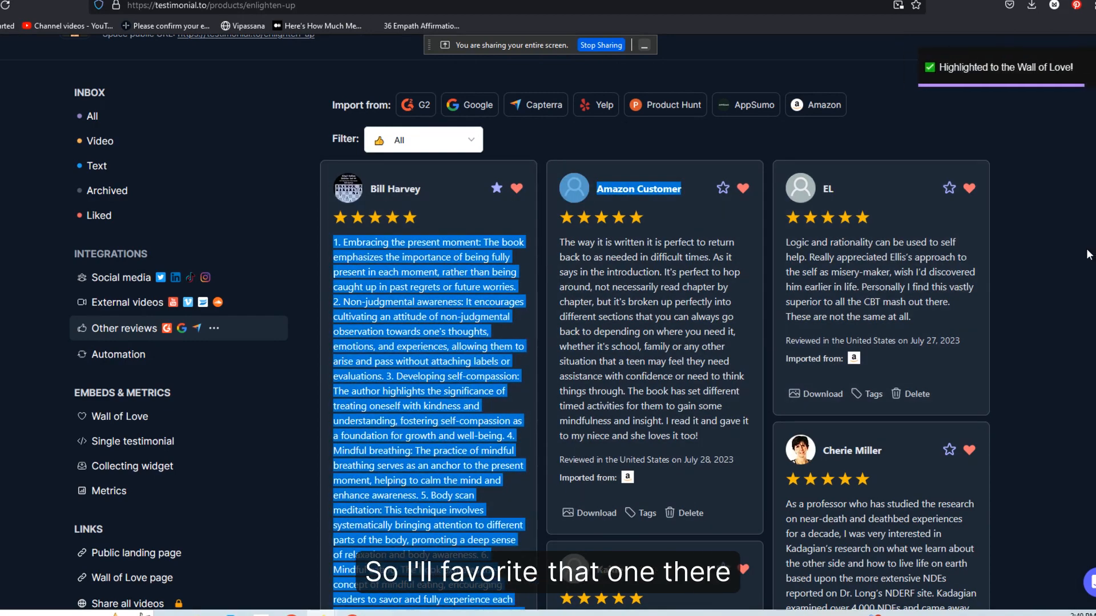
pyautogui.scroll(-3)
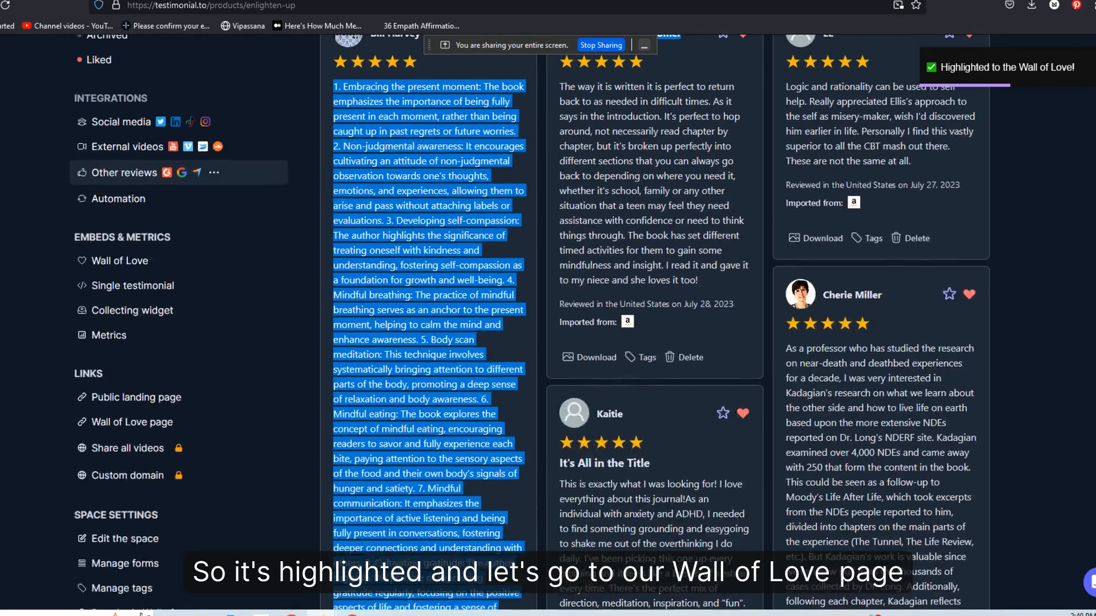
pyautogui.scroll(-3)
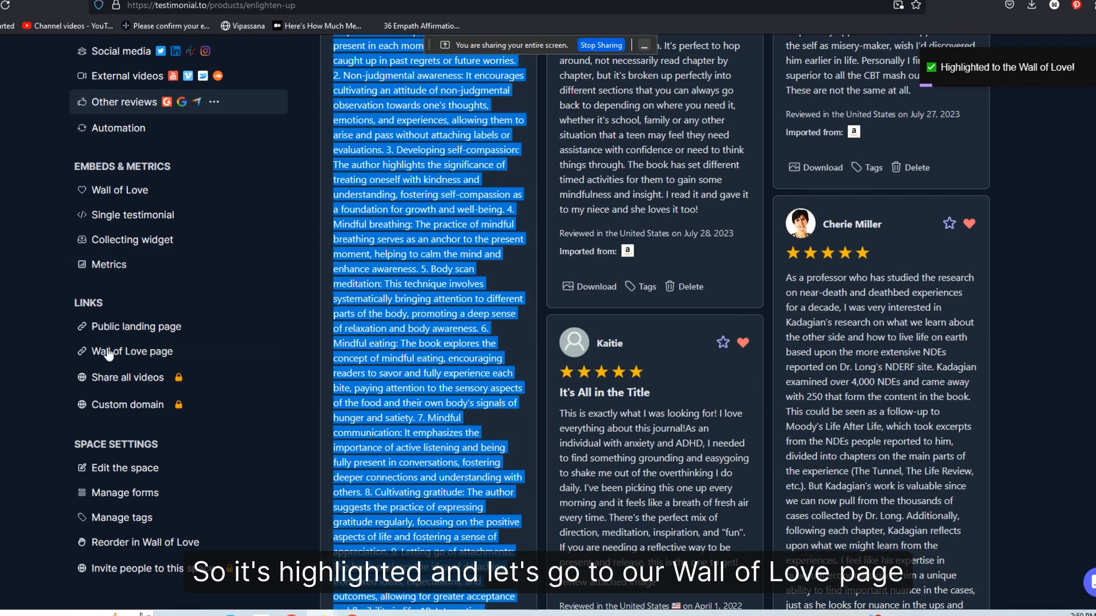
pyautogui.moveTo(133, 351)
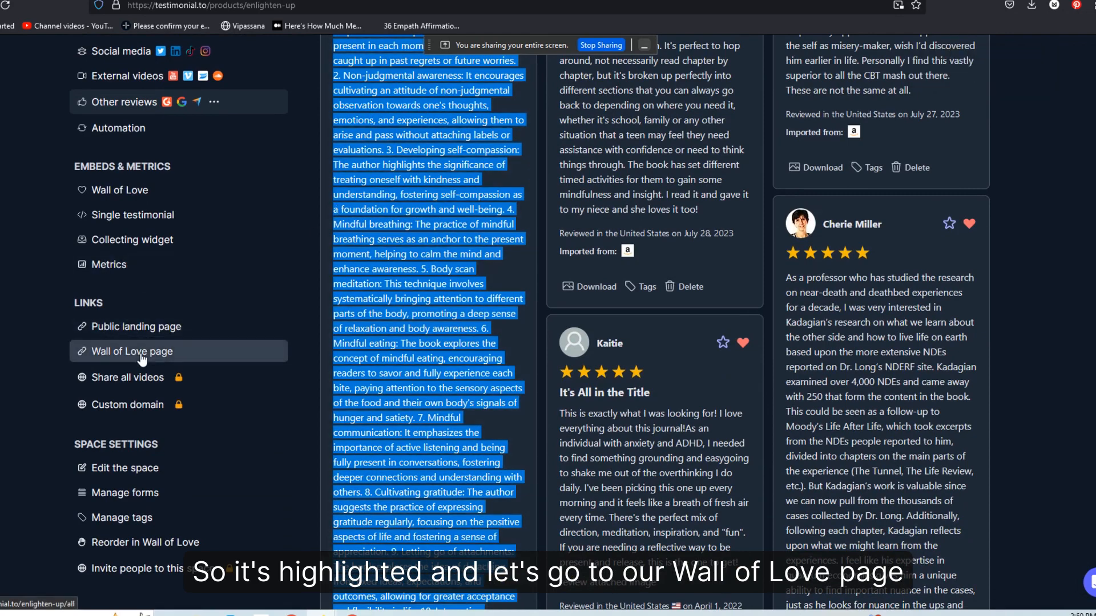
pyautogui.click(133, 351)
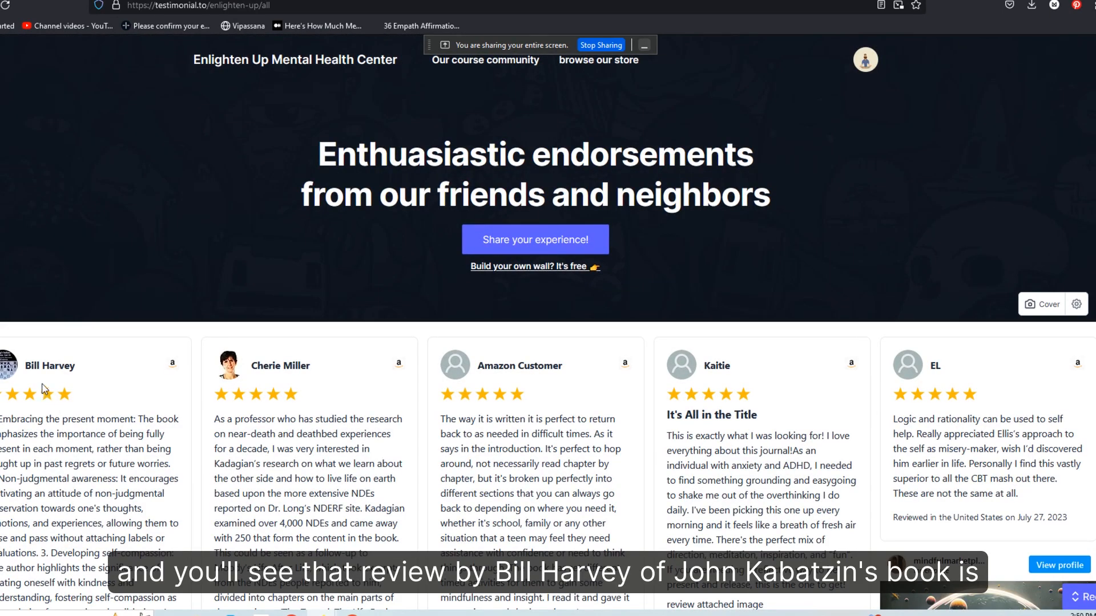
pyautogui.moveTo(50, 380)
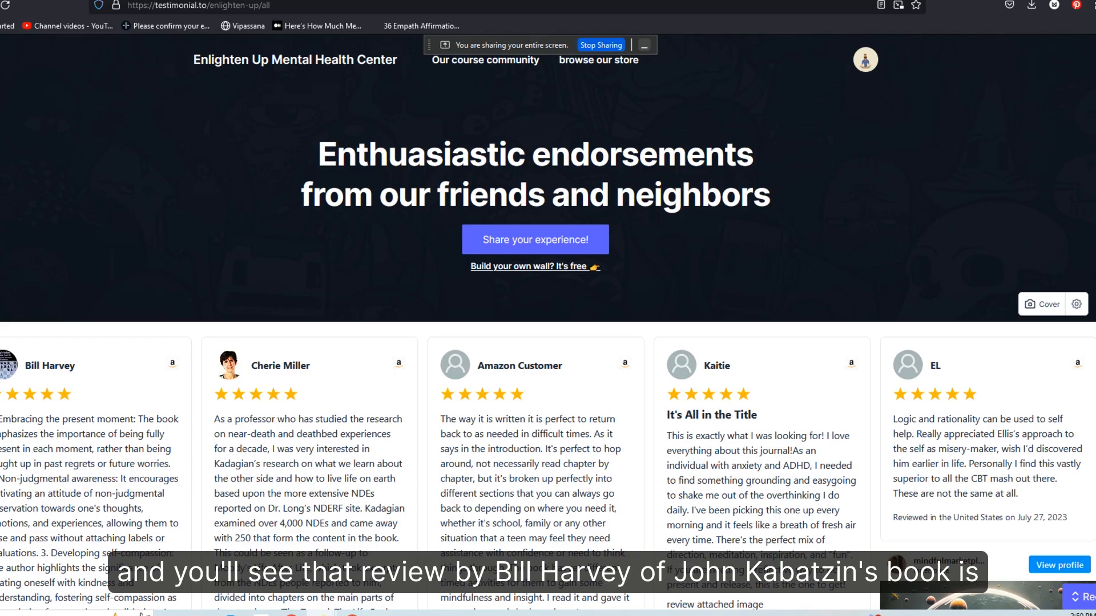
pyautogui.scroll(-3)
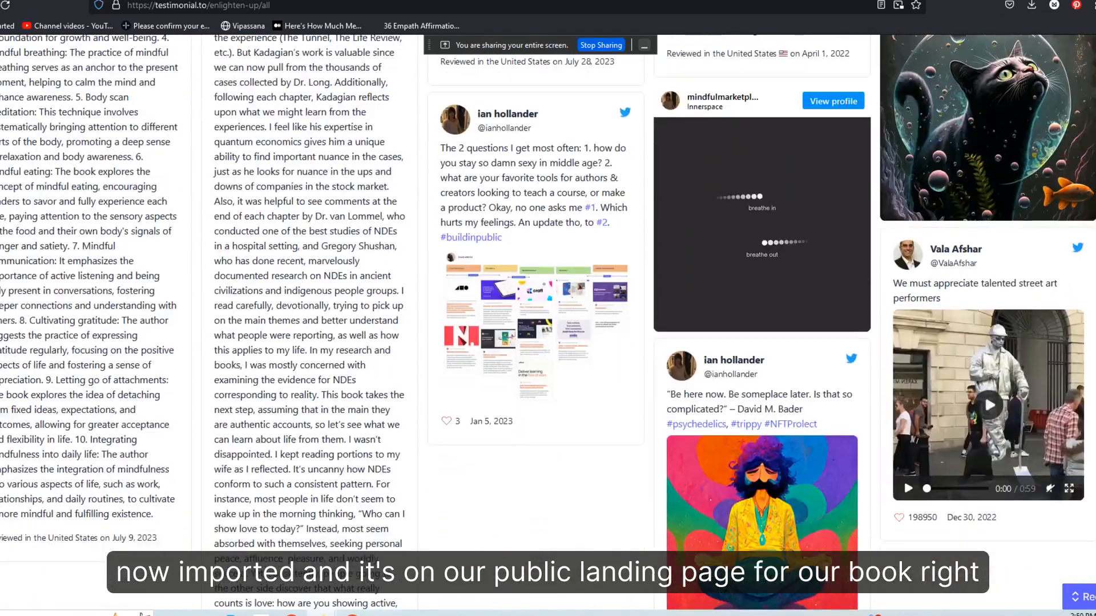
pyautogui.scroll(3)
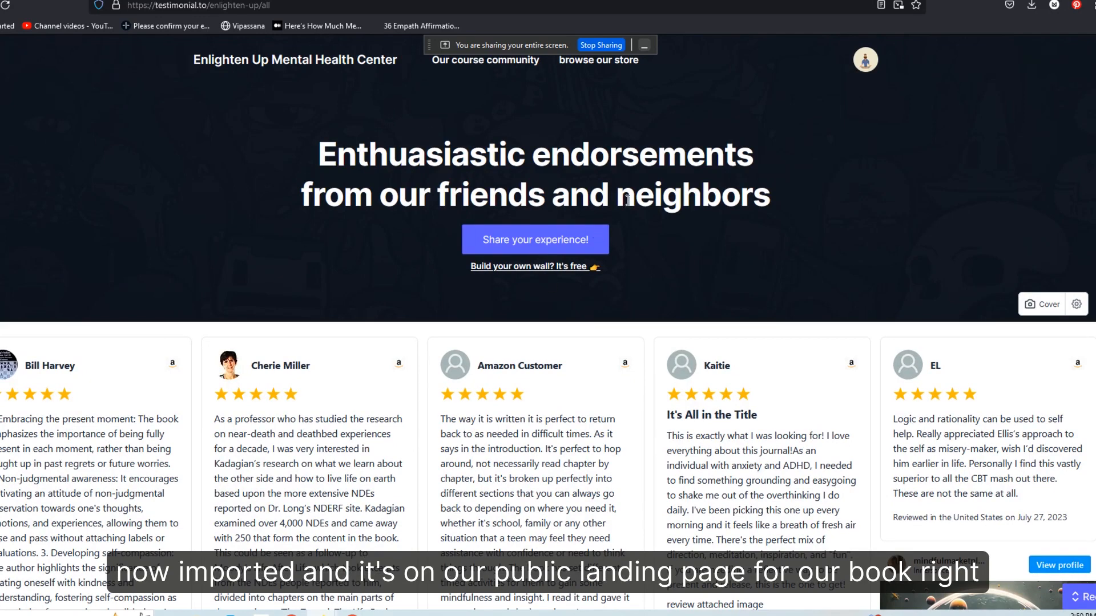
pyautogui.moveTo(643, 249)
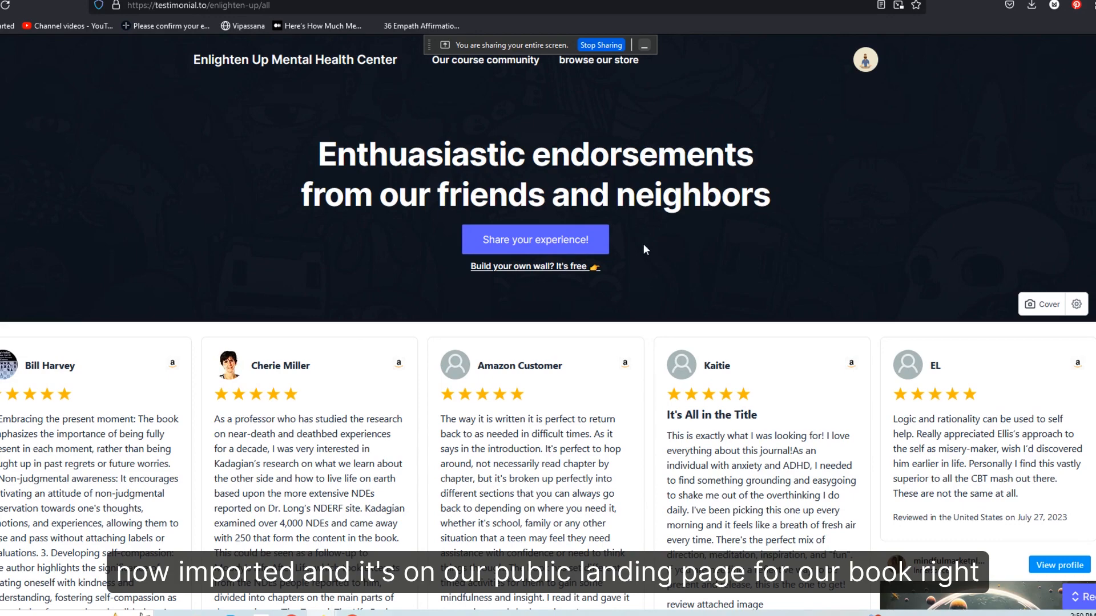